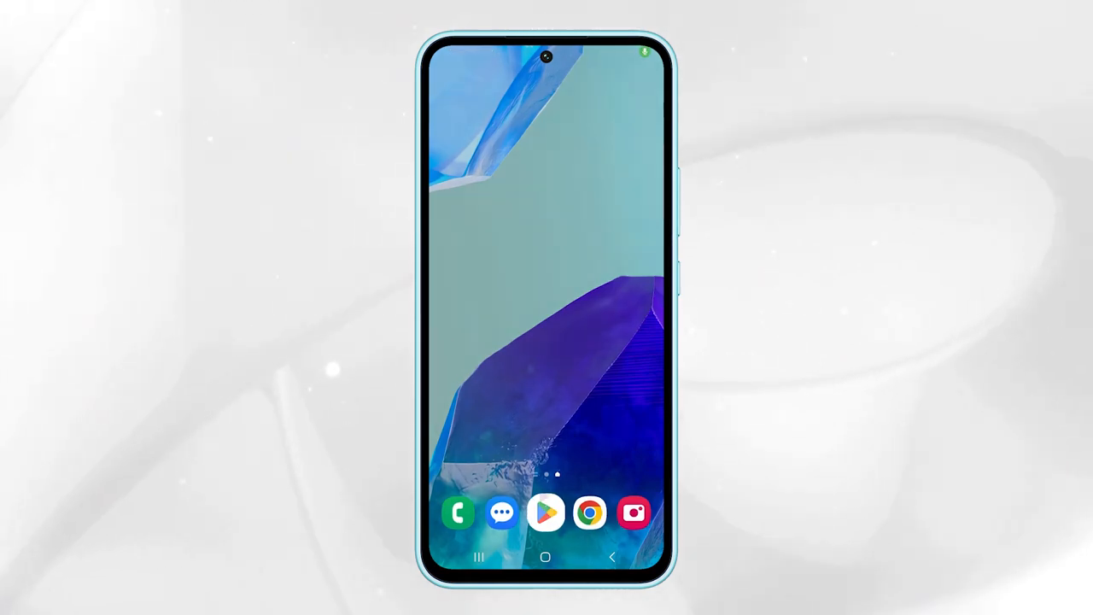
Step: Launch Google Play Store from the home screen and browse the Games recommendations
left_click(545, 513)
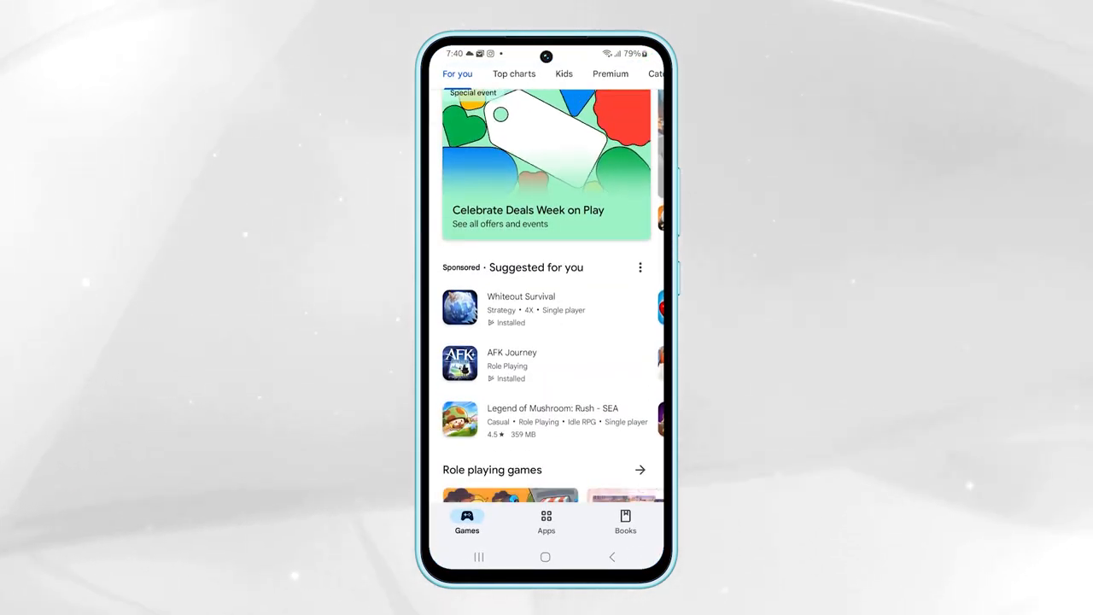
scroll("down", 3)
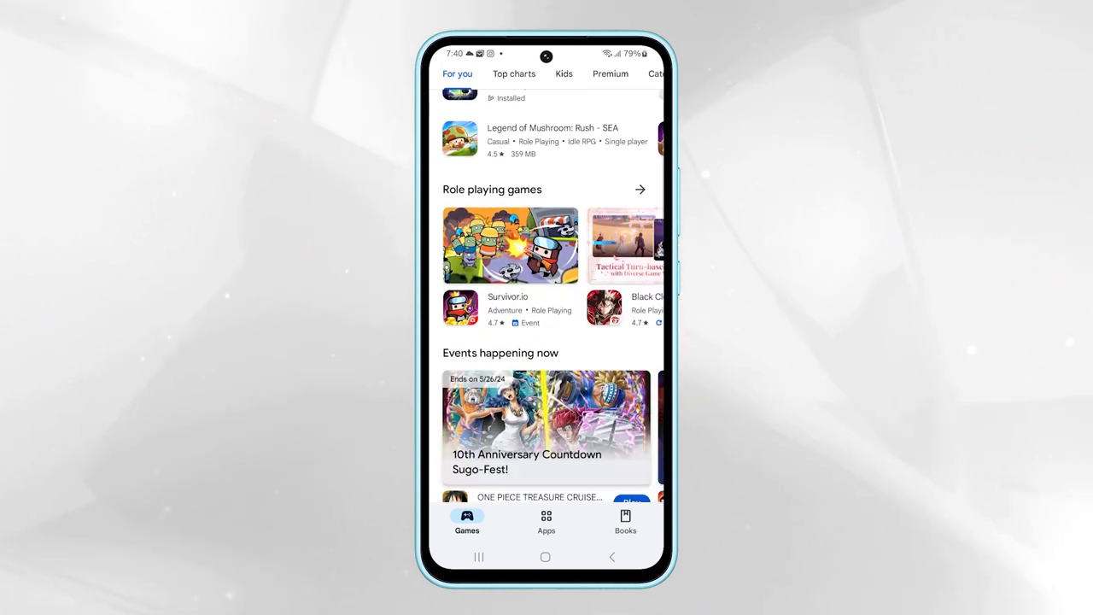
Step: Browse the Apps recommendations, then return to the home screen
left_click(546, 519)
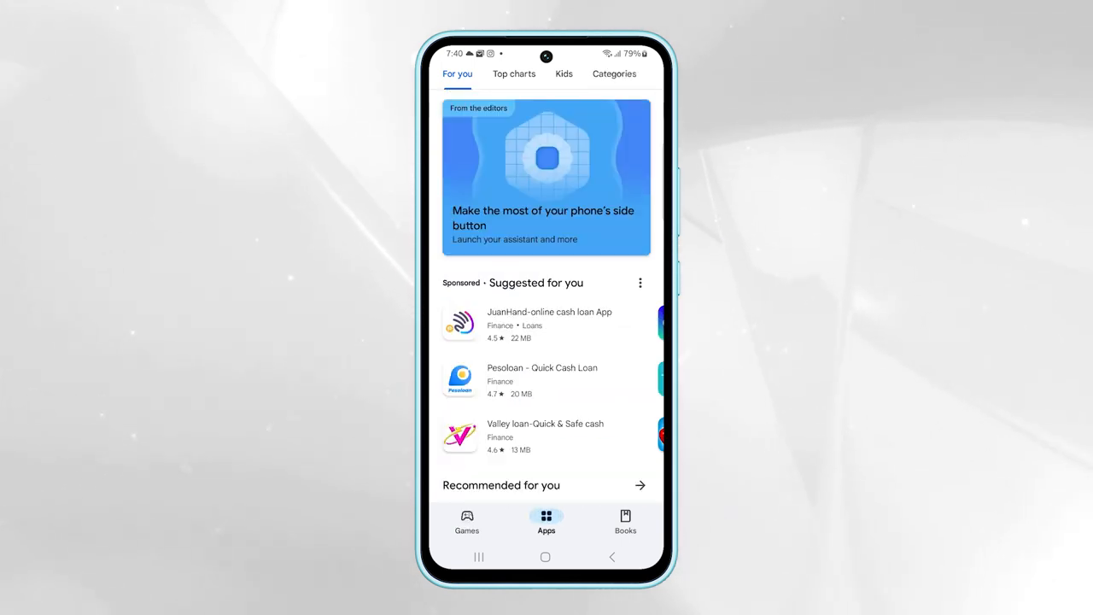
scroll("down", 3)
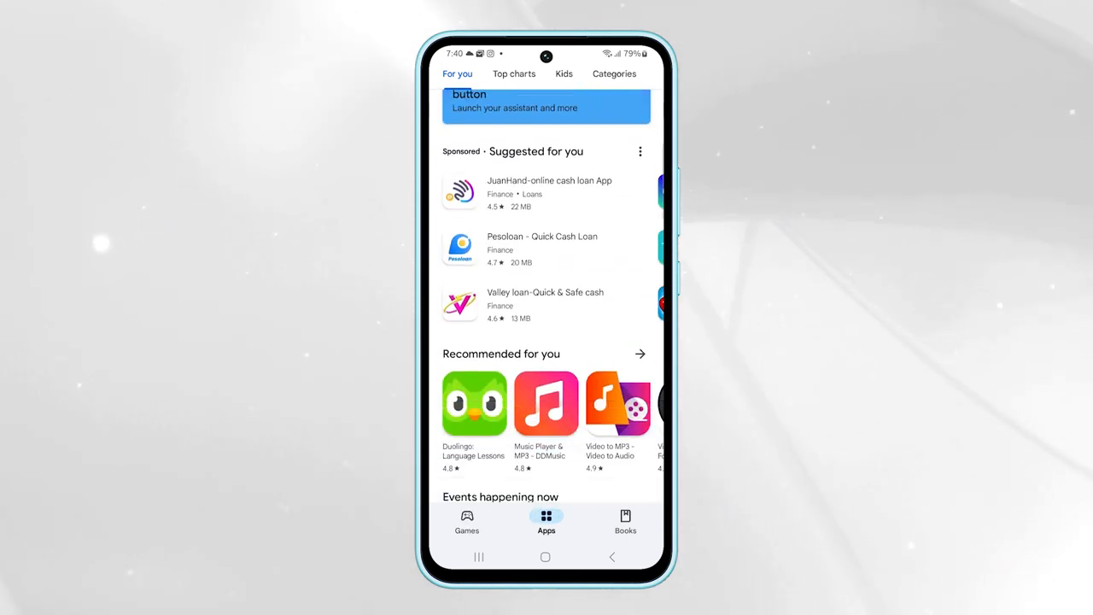
scroll("down", 3)
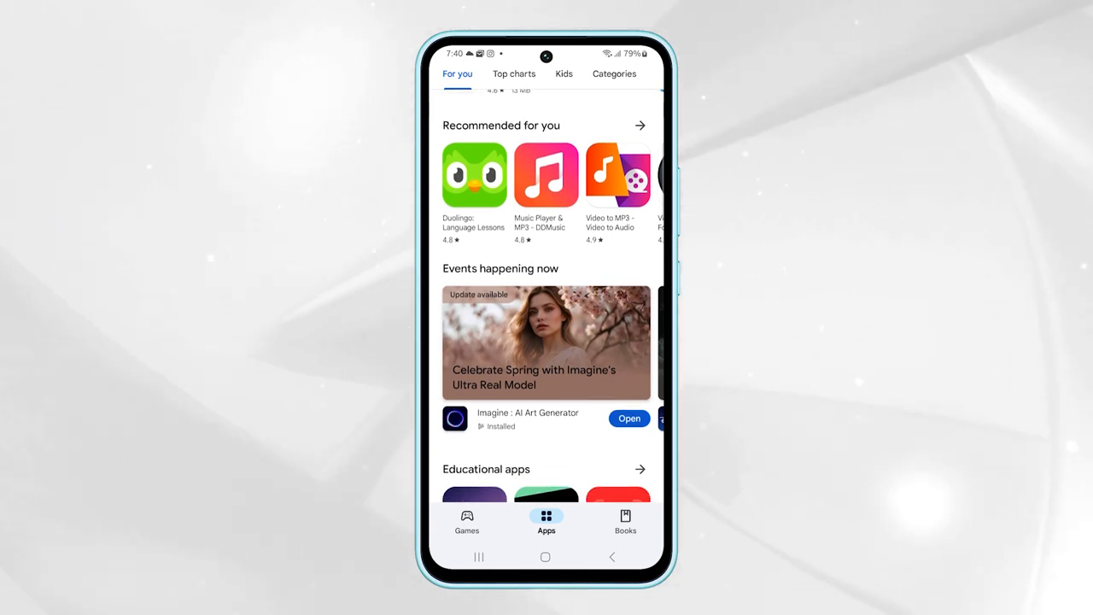
left_click(546, 557)
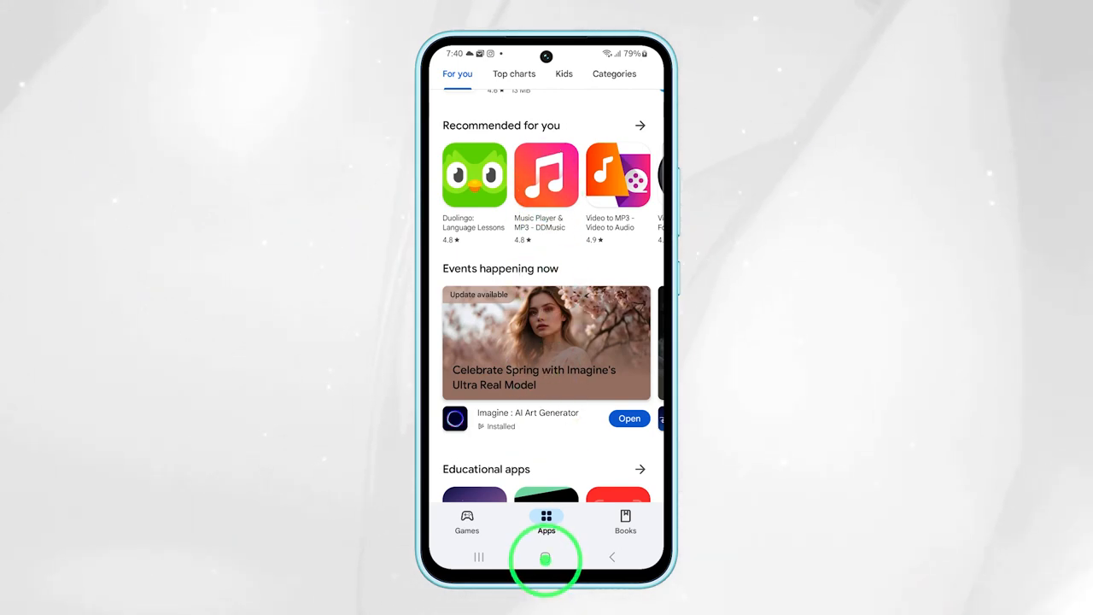
Step: Reach Settings from the notification panel and go into the Connections page
left_click(545, 564)
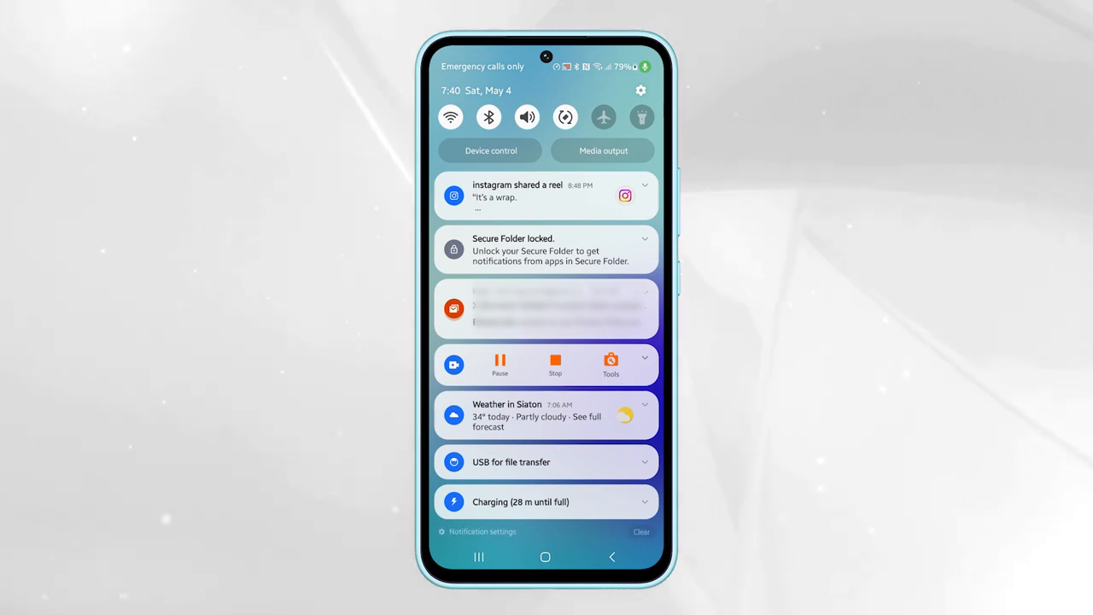
left_click(642, 89)
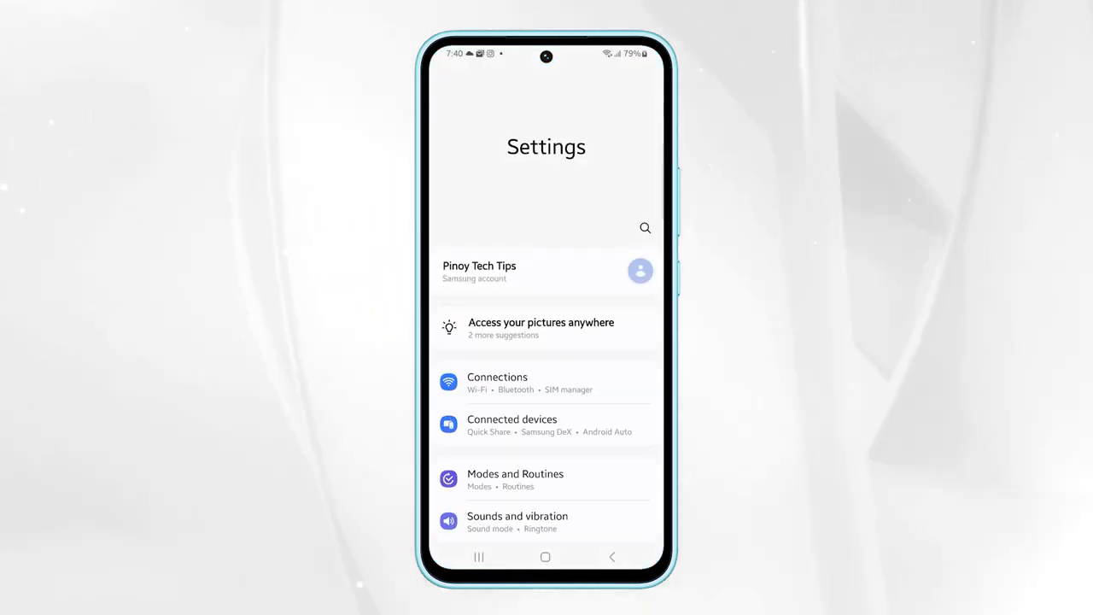
scroll("down", 3)
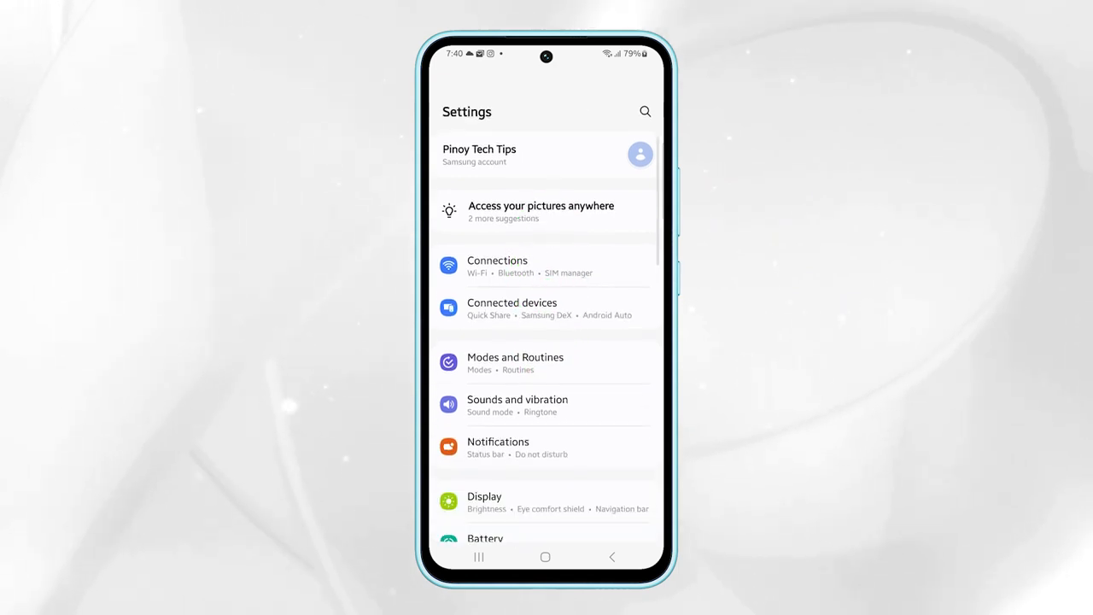
left_click(497, 264)
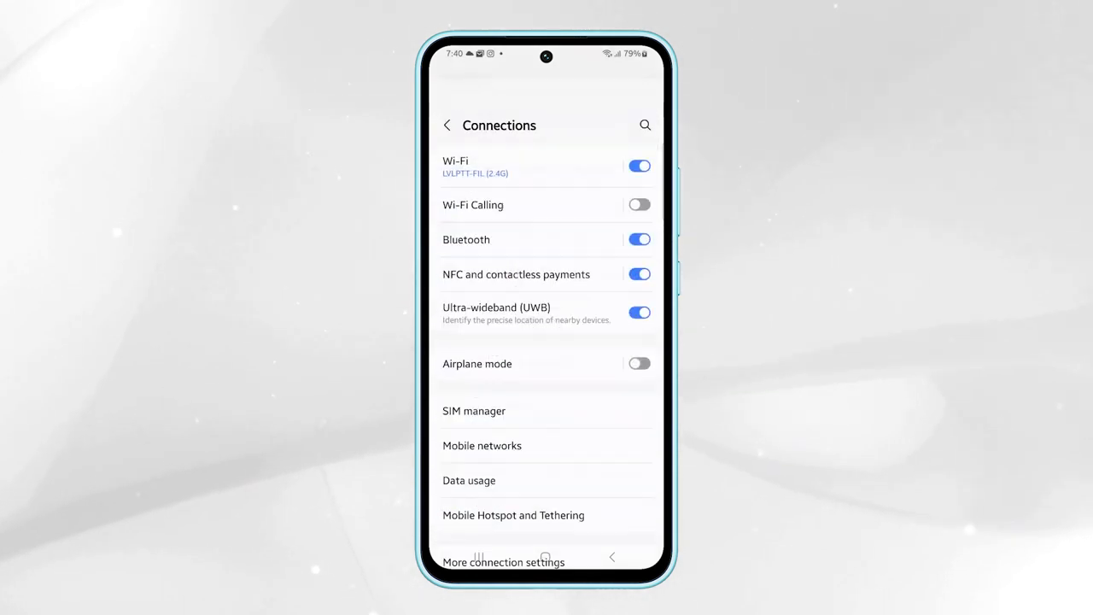
Step: From Wi-Fi settings, use the three-dot menu to reach the Intelligent Wi-Fi page
left_click(472, 168)
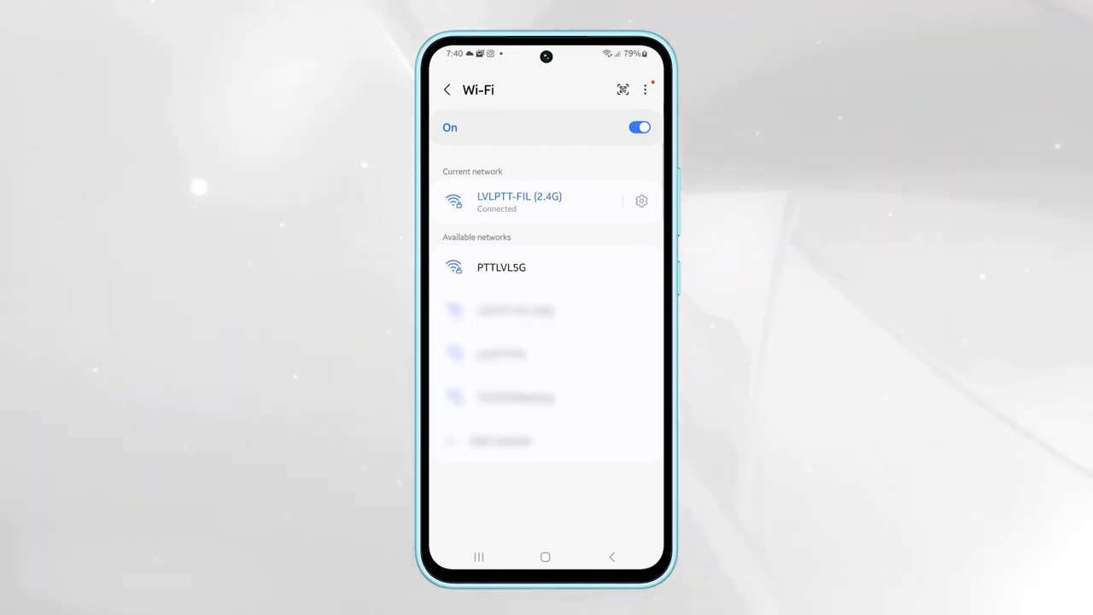
left_click(645, 89)
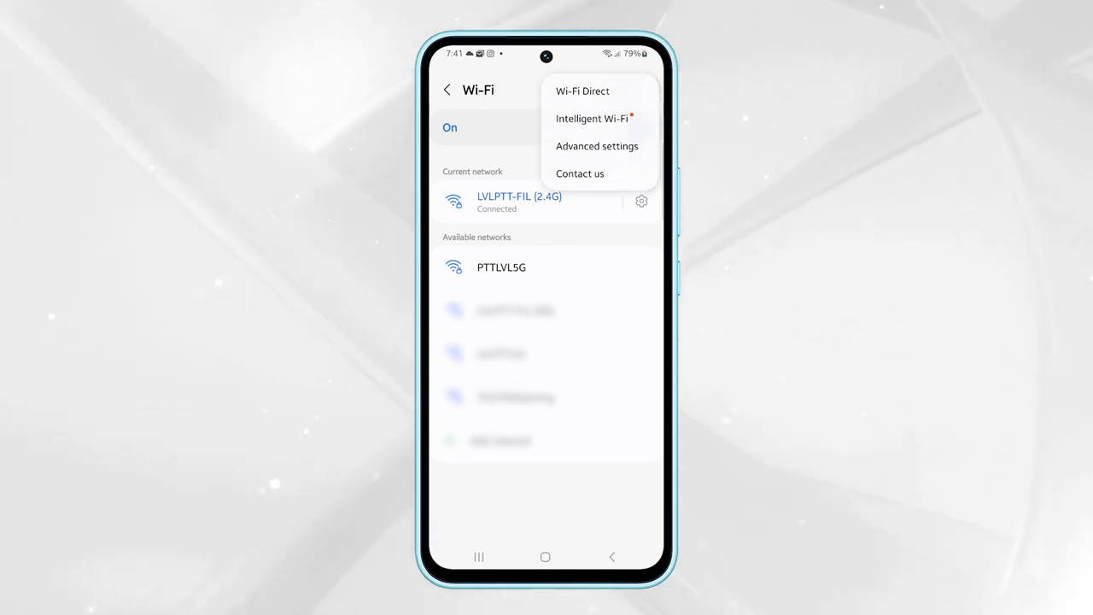
left_click(598, 119)
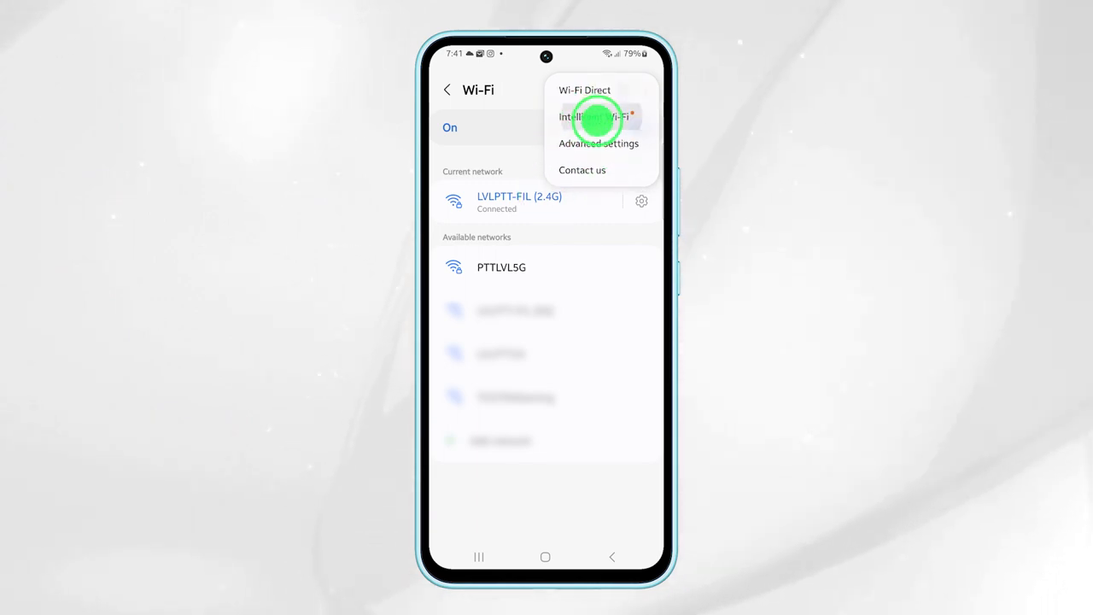
left_click(594, 116)
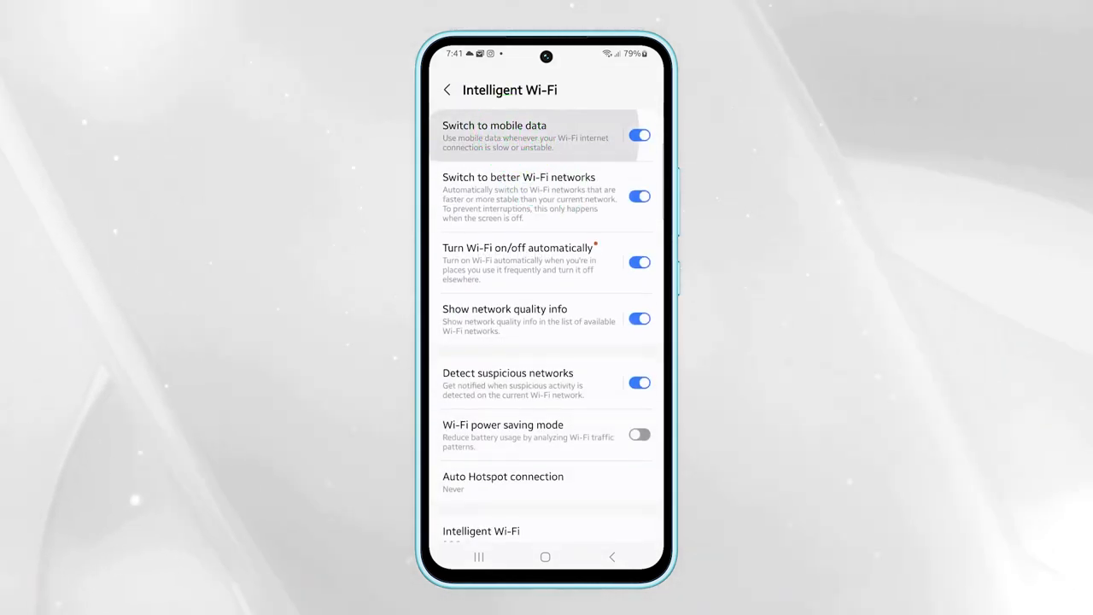
Step: Toggle Switch to mobile data off and back on, then view its empty network exceptions list
left_click(494, 136)
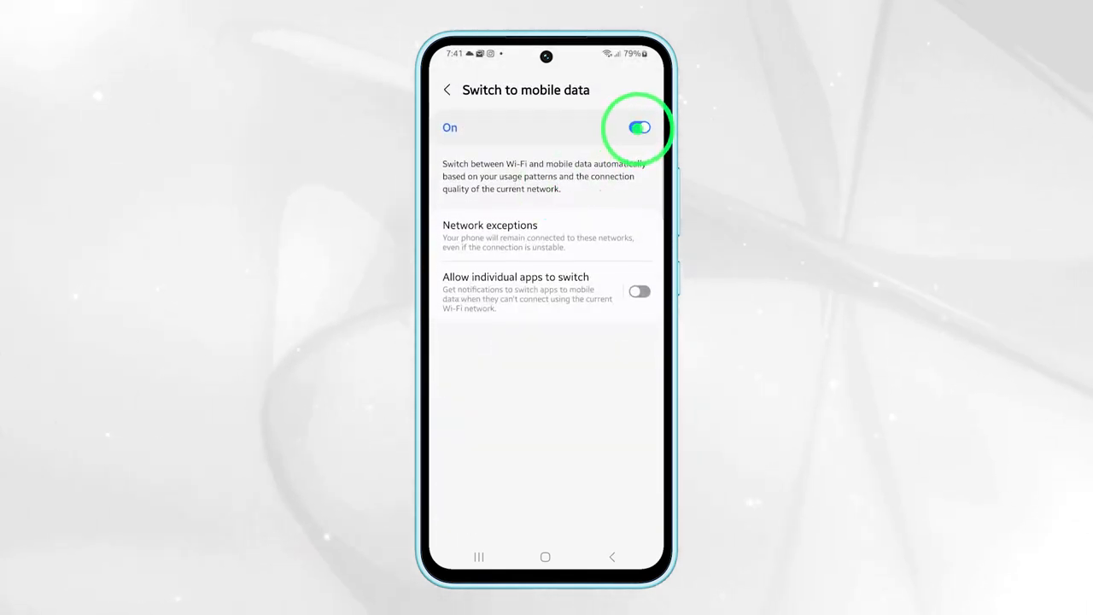
left_click(639, 127)
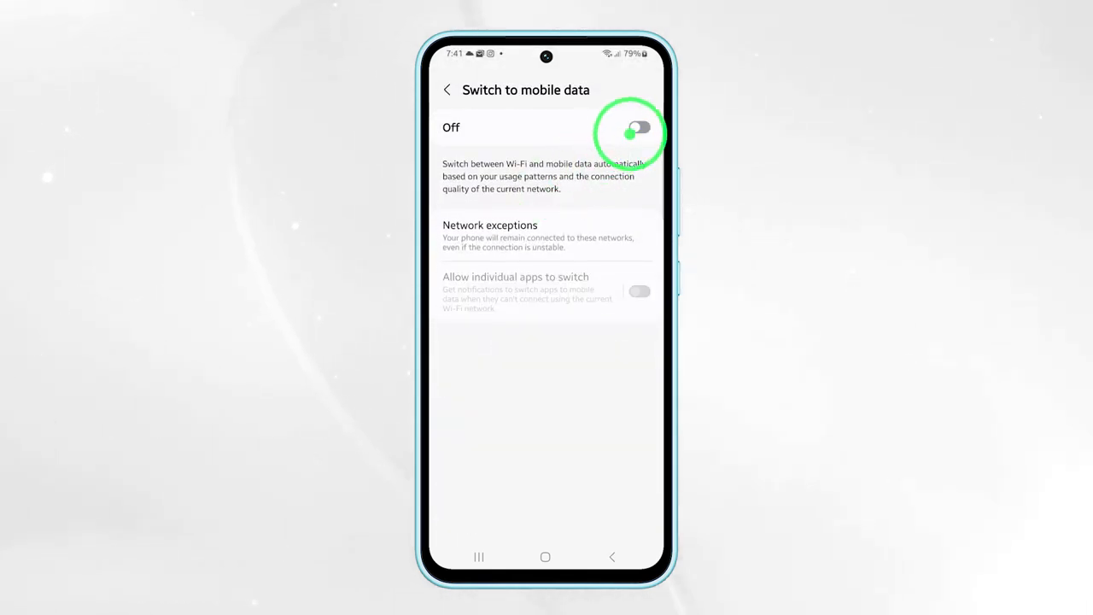
left_click(635, 127)
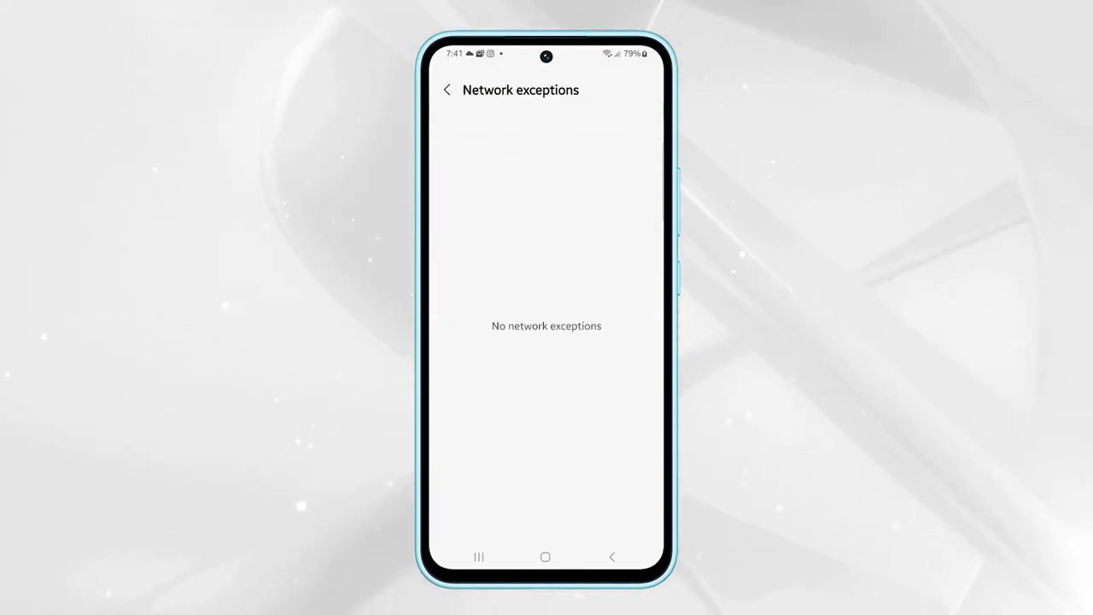
left_click(447, 88)
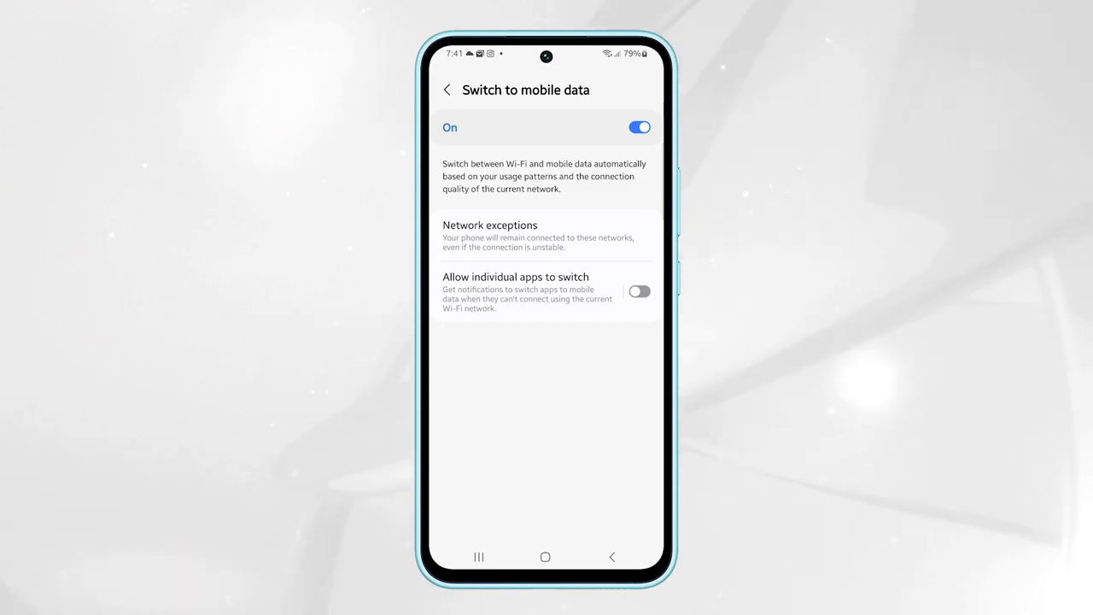